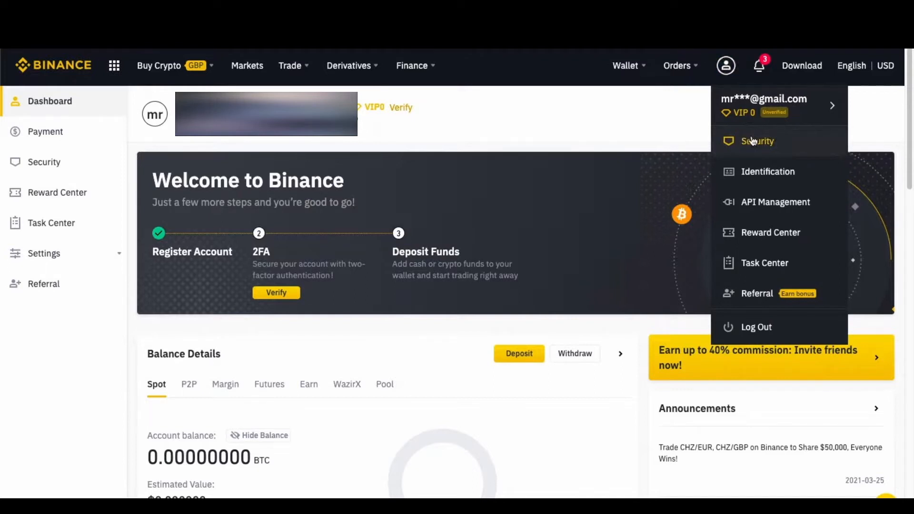
# Step: Open the Security page and bring the Account Activity section into view
pyautogui.click(756, 140)
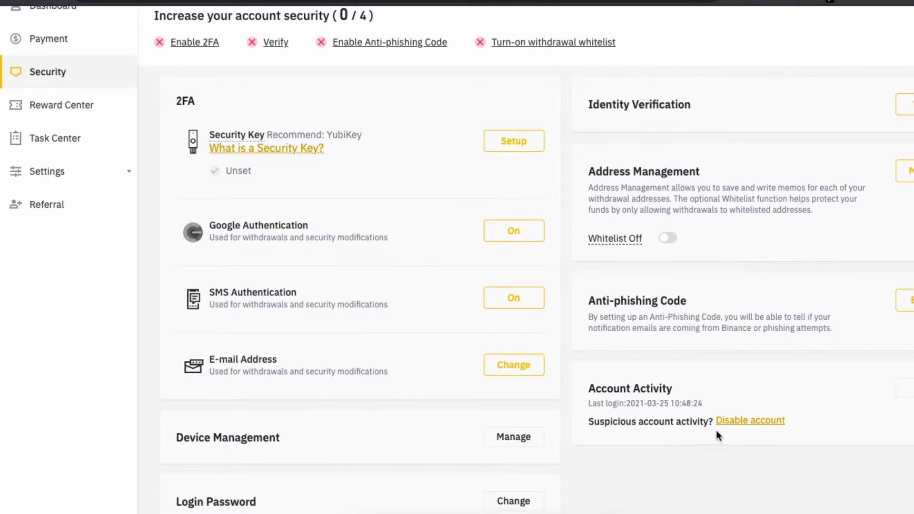
pyautogui.click(750, 420)
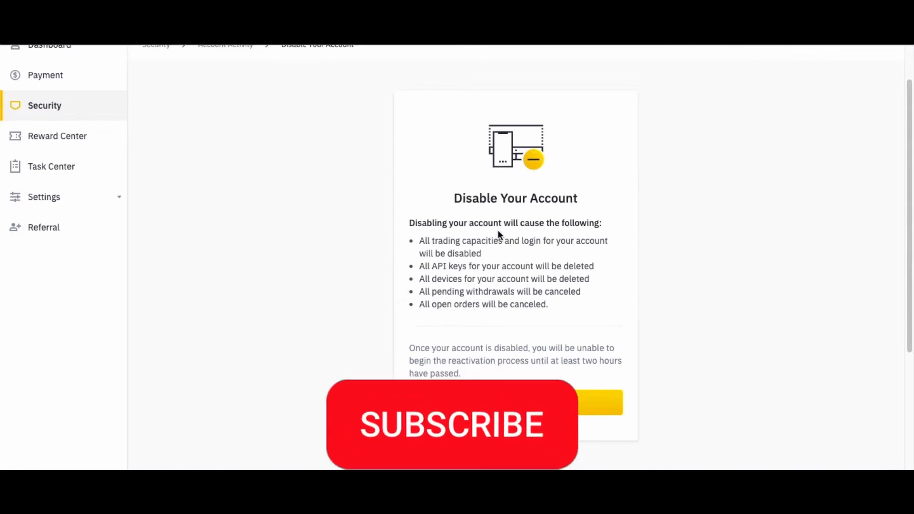
pyautogui.click(451, 424)
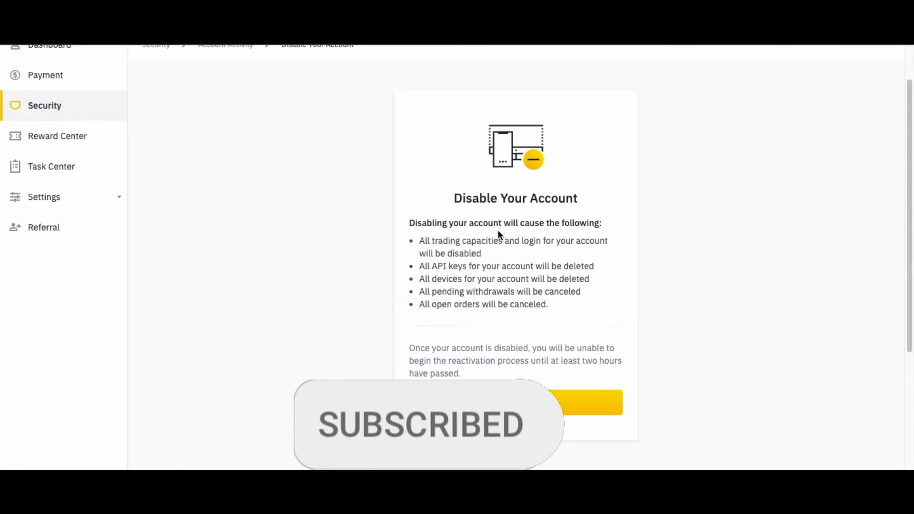